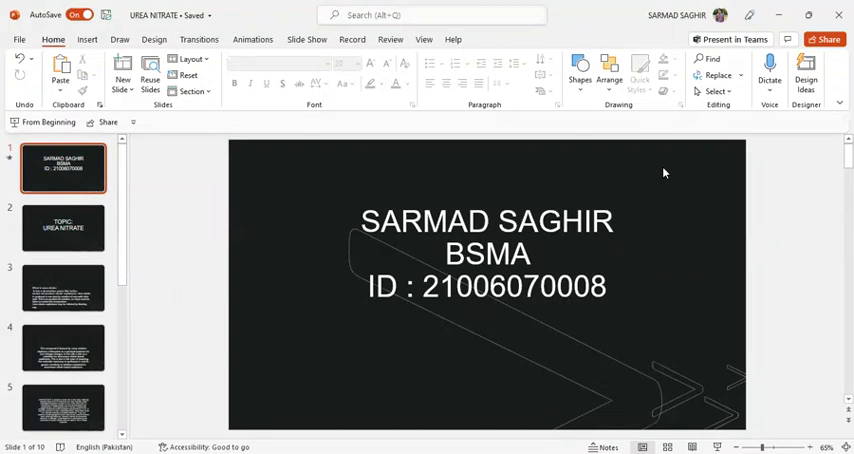
- Show slide 3 explaining what urea nitrate is and how it is produced
left_click(64, 228)
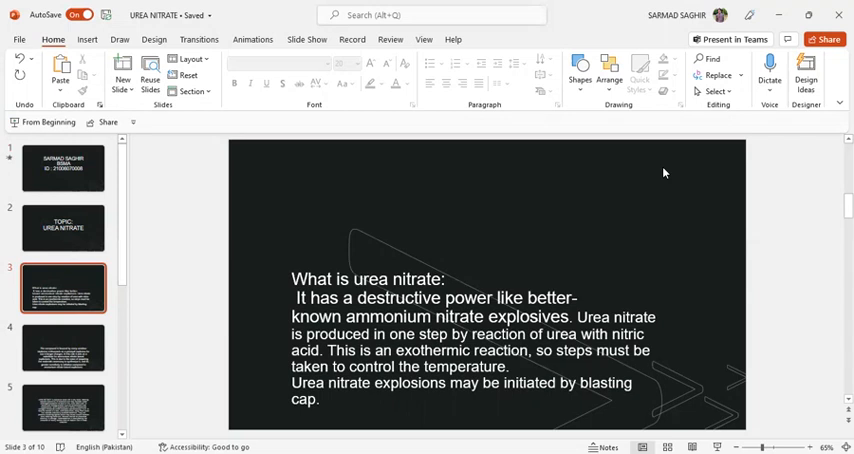
- Step through the amateur-explosive-use slide and advance to the following slide
left_click(64, 348)
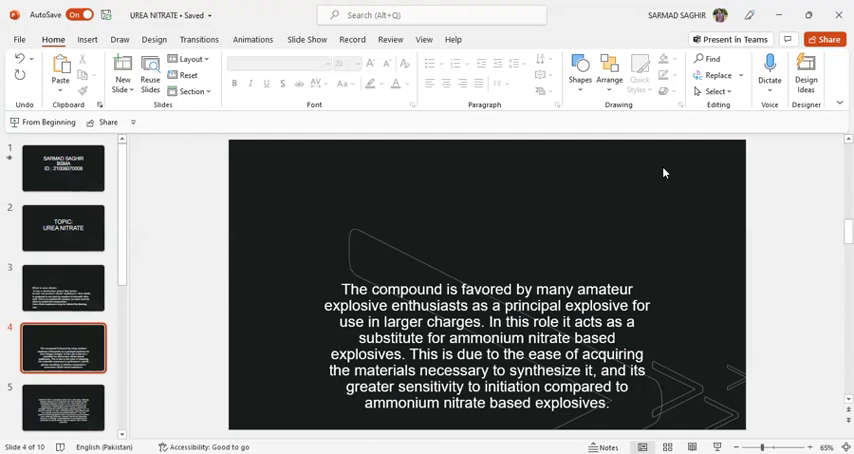
left_click(64, 408)
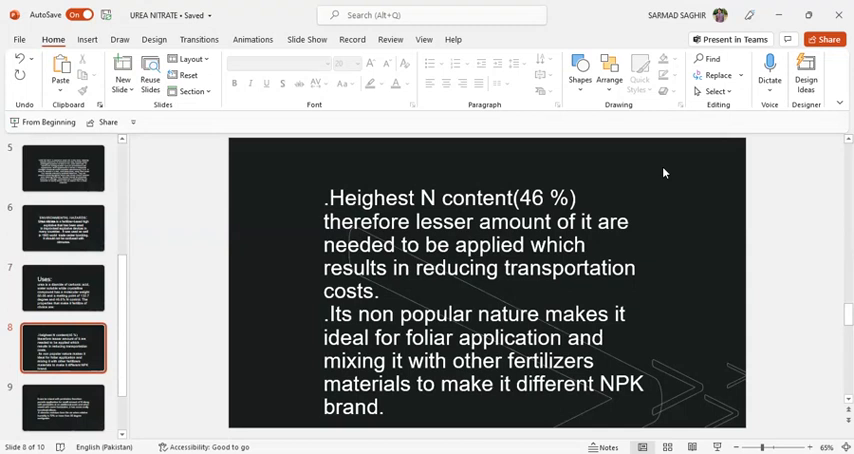
- Advance to the slide on mixing with pesticides and moisture absorption above 72% humidity
left_click(64, 408)
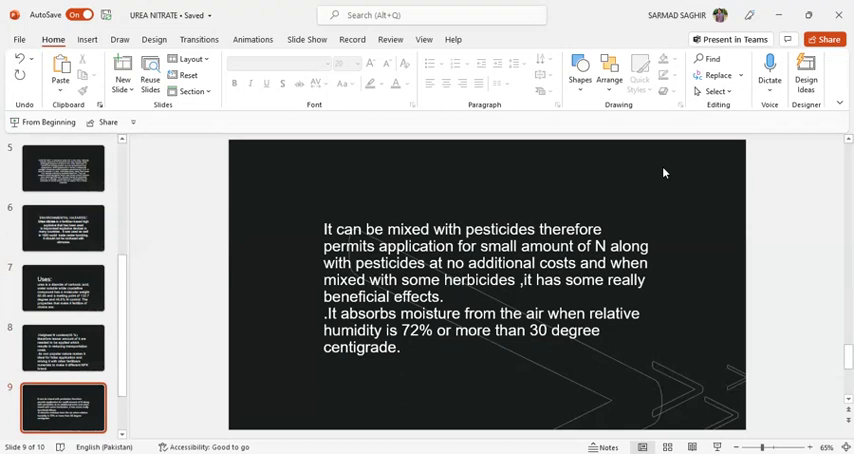
- Finish on the closing THANK YOU slide, slide 10 of the deck
left_click(64, 408)
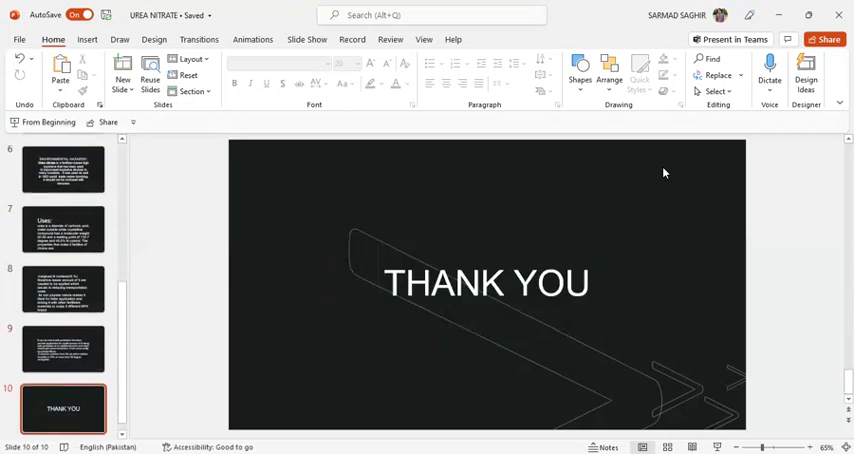